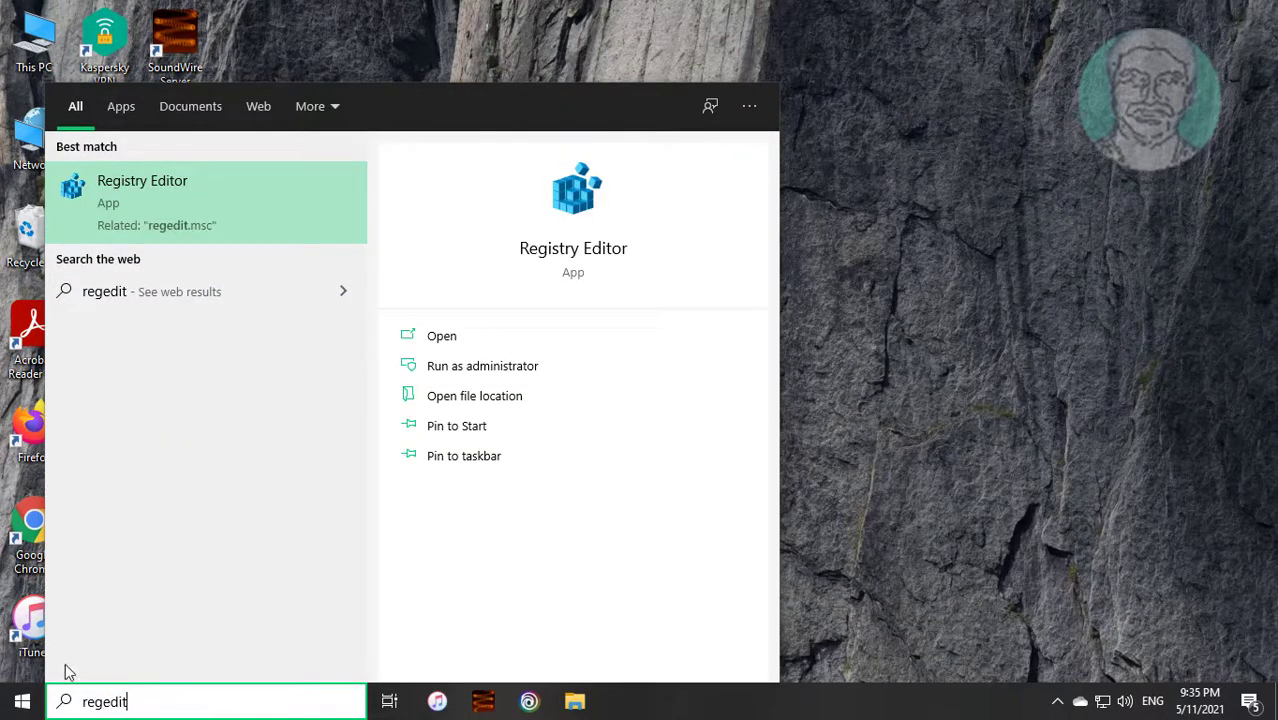
mouse_move(150, 192)
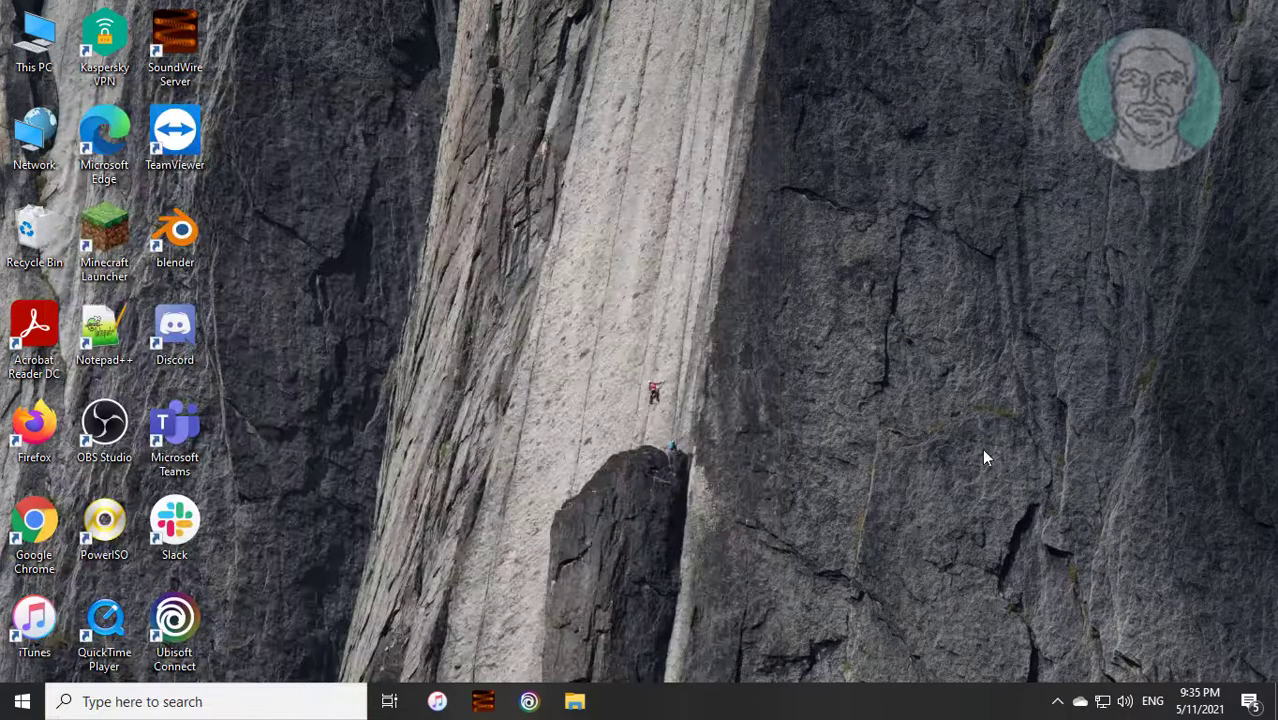
mouse_move(940, 432)
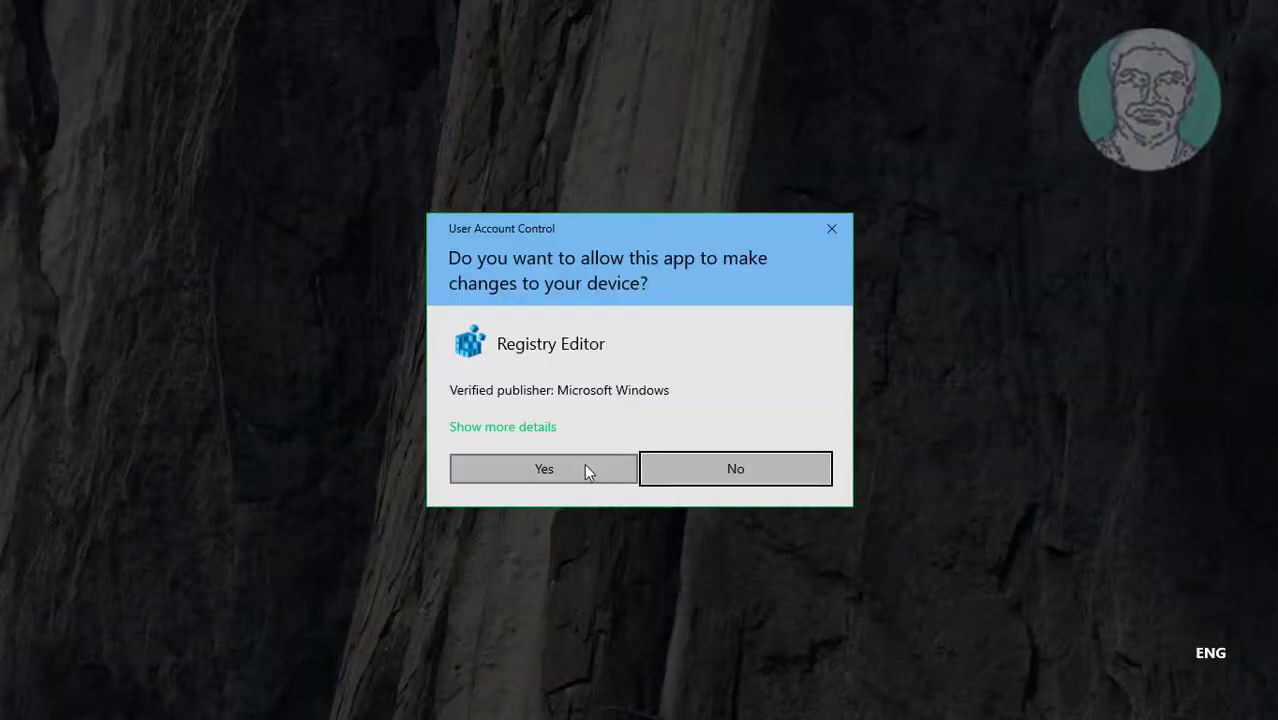
Confirm the User Account Control prompt so Registry Editor may make changes
left_click(544, 468)
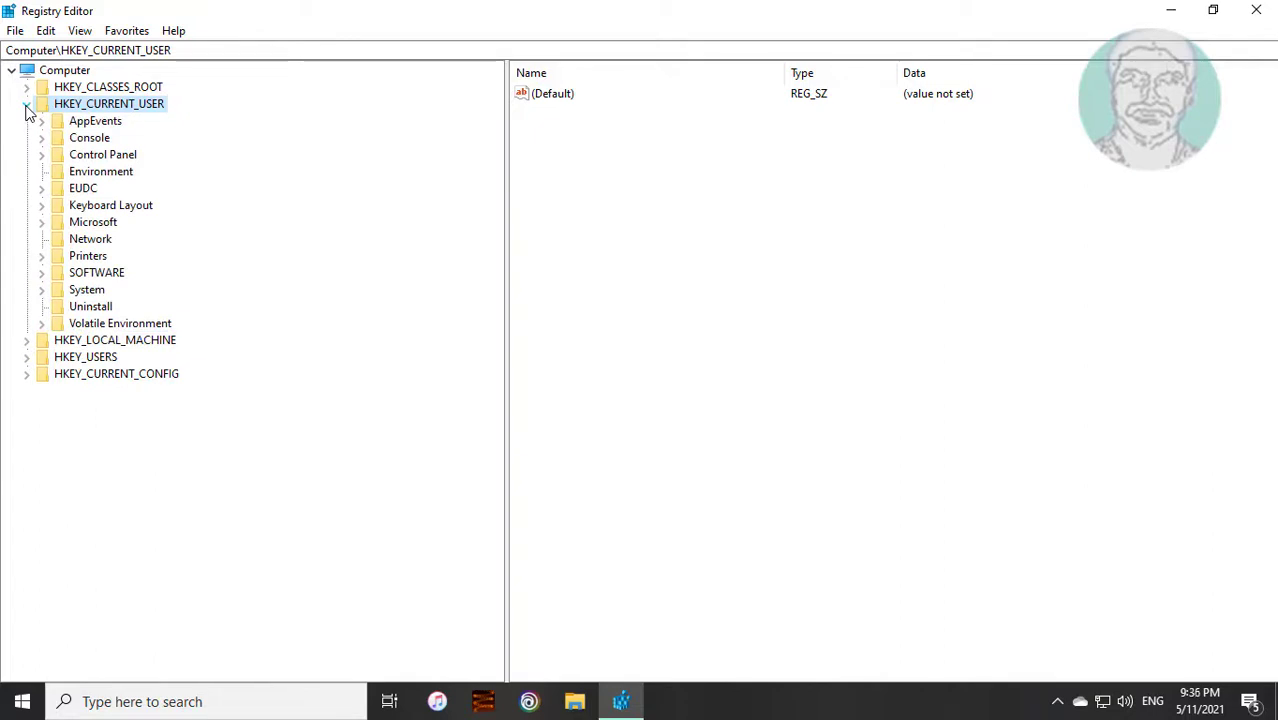
Navigate HKEY_CURRENT_USER > SOFTWARE > Classes and select the .html key
left_click(96, 272)
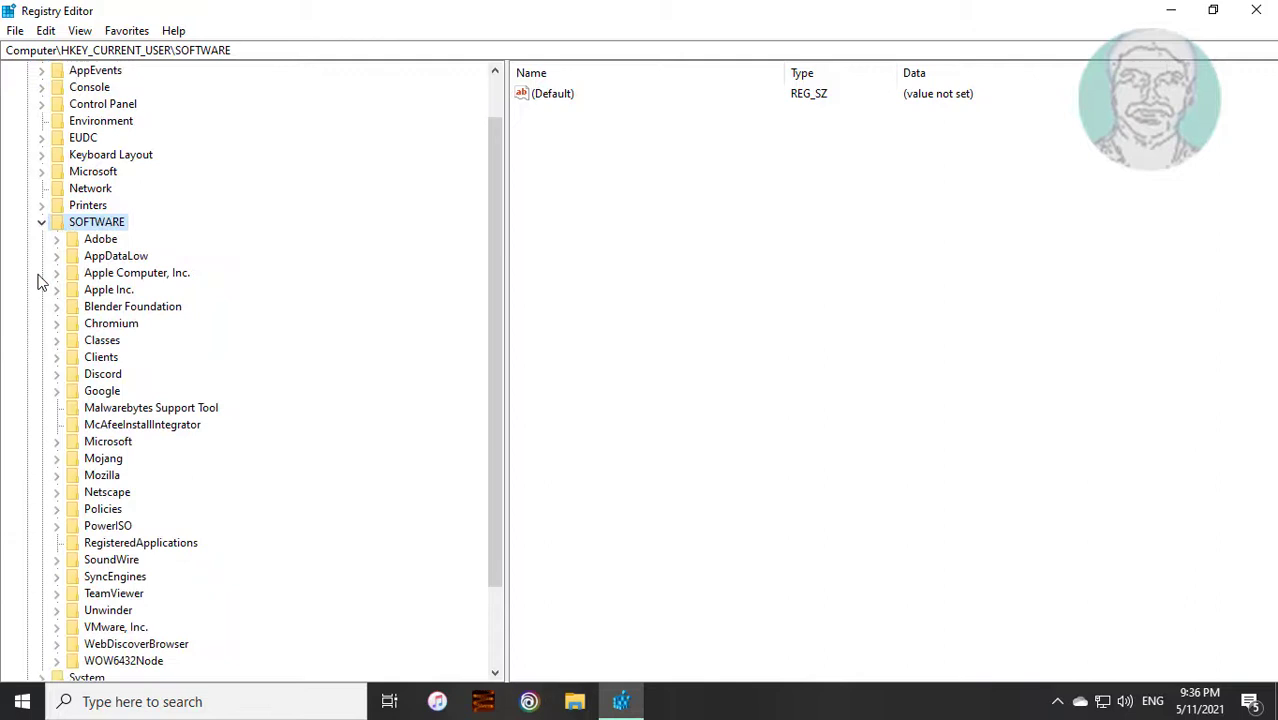
mouse_move(92, 348)
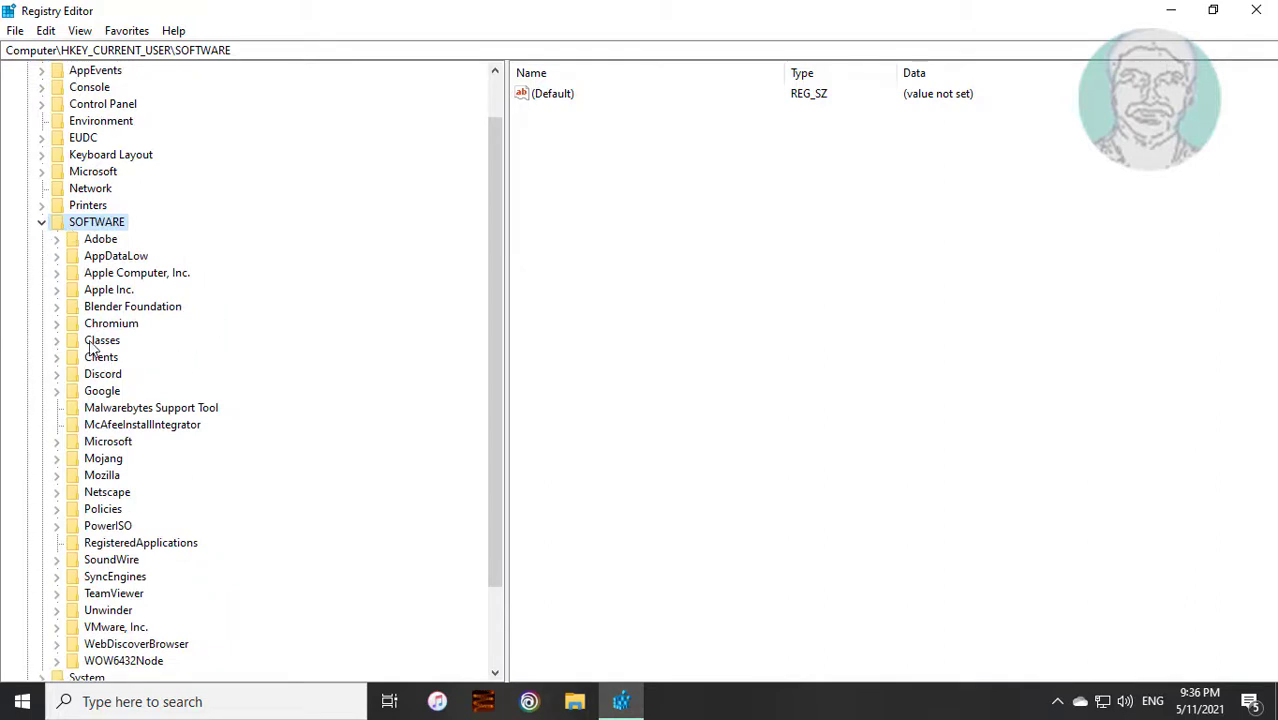
left_click(102, 340)
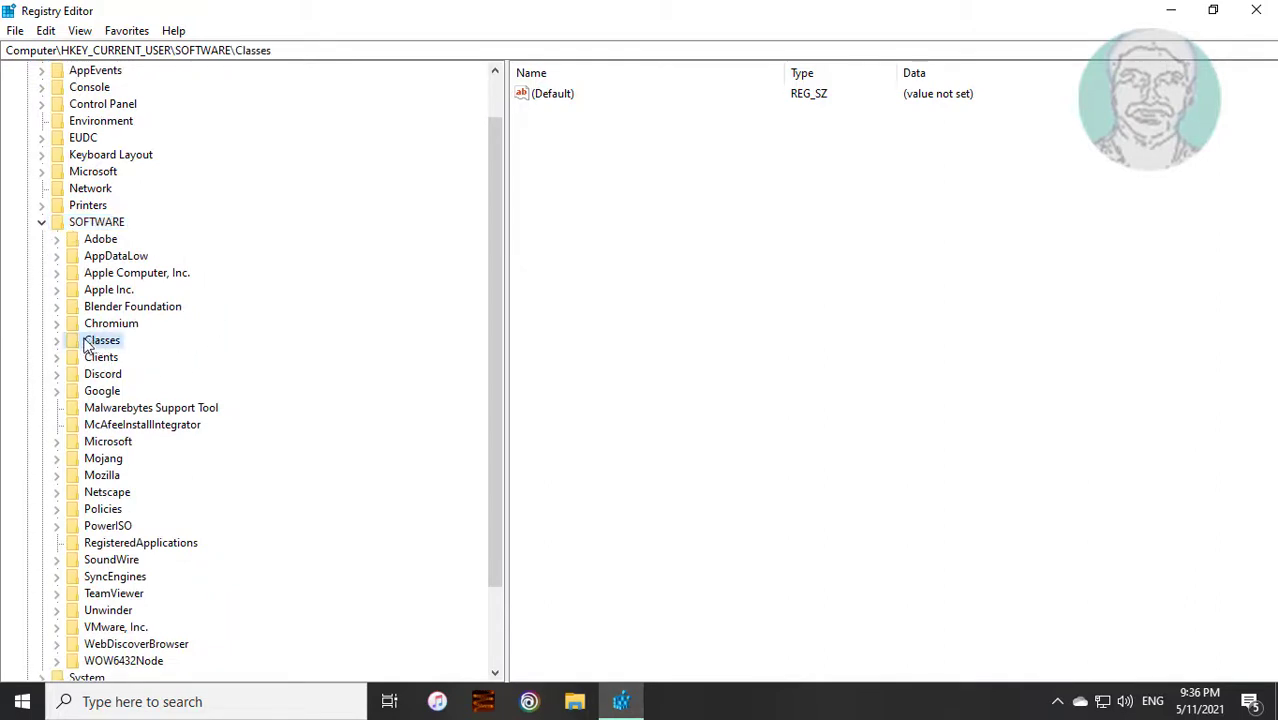
left_click(56, 340)
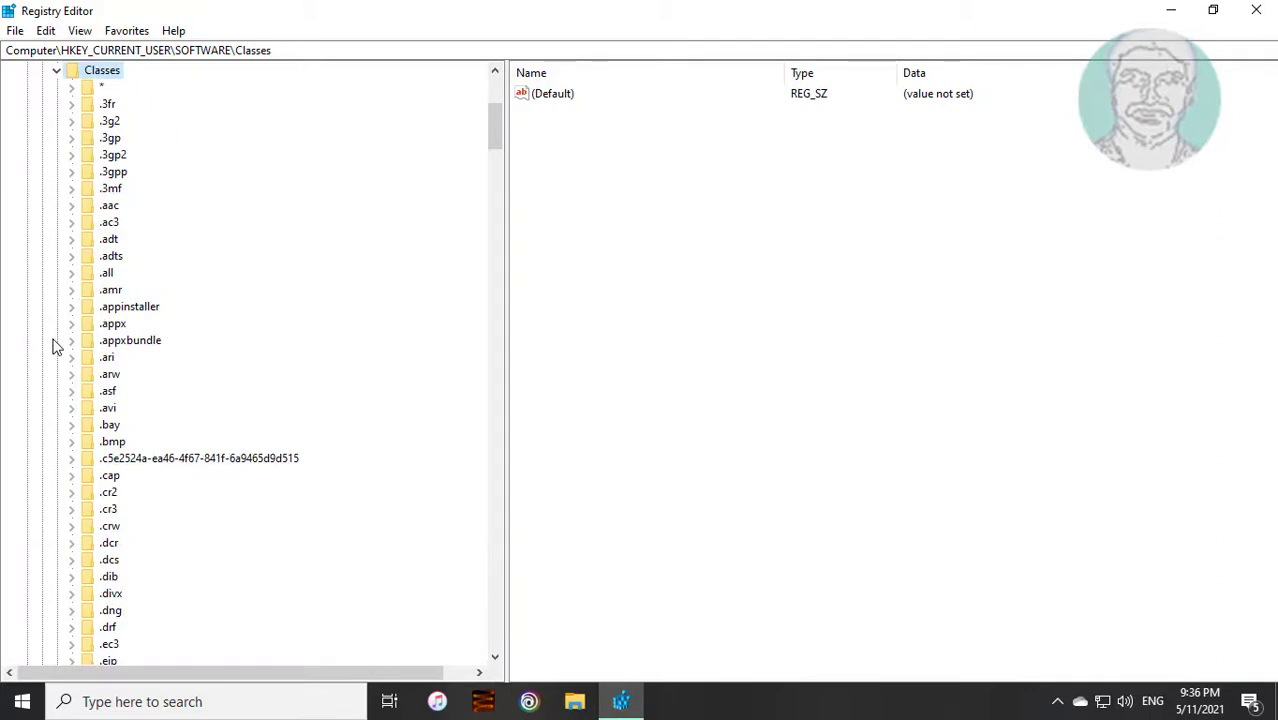
scroll("down", 3)
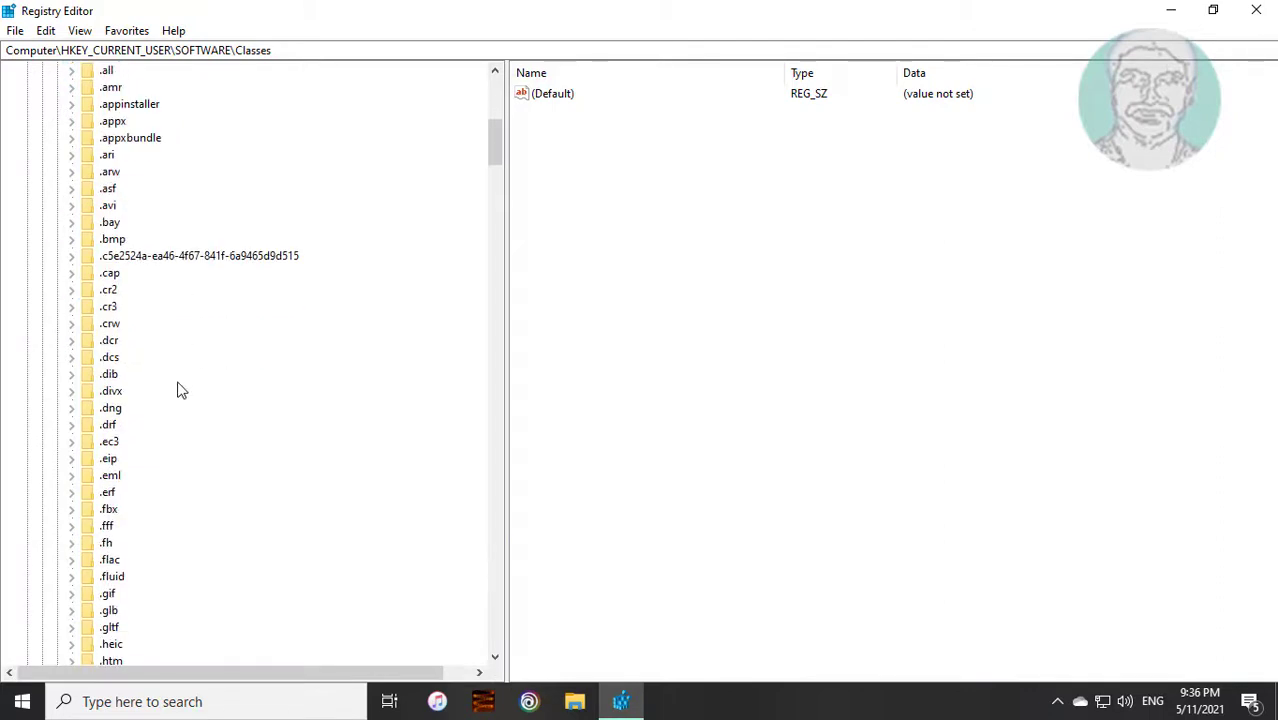
scroll("down", 3)
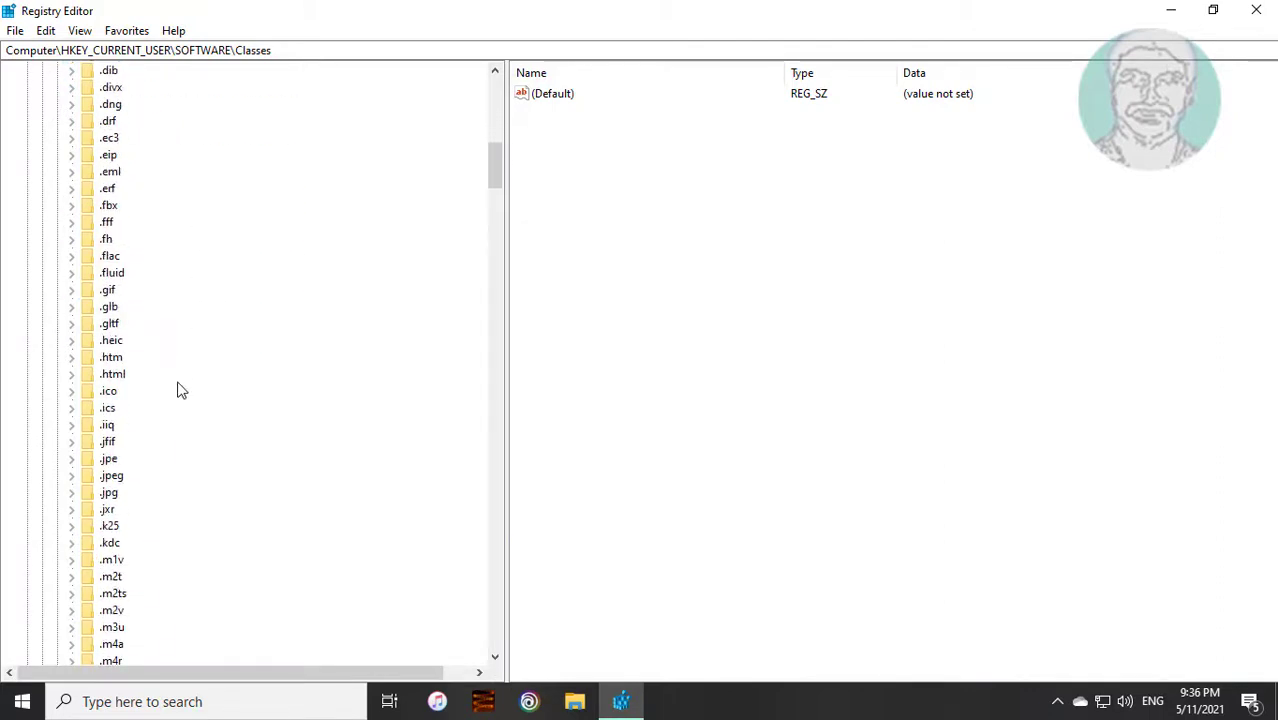
left_click(112, 374)
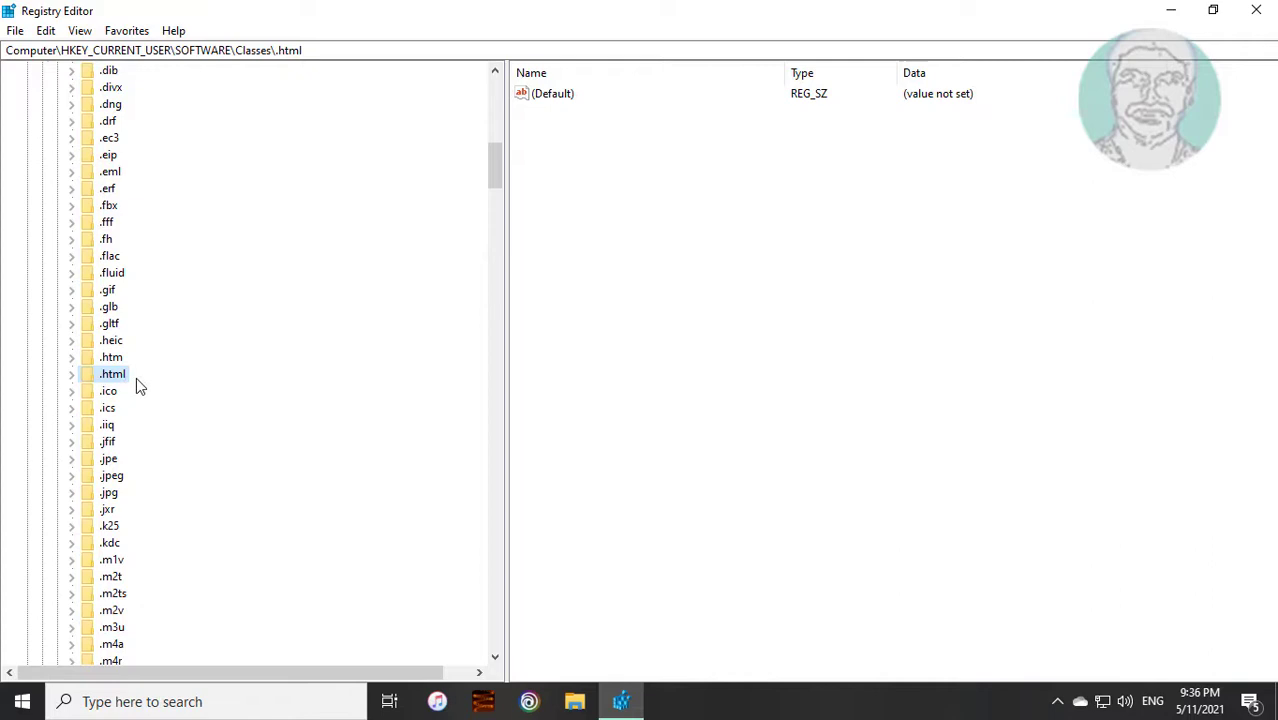
Edit the .html key's (Default) value data to 'htmlfile' and confirm
left_click(552, 94)
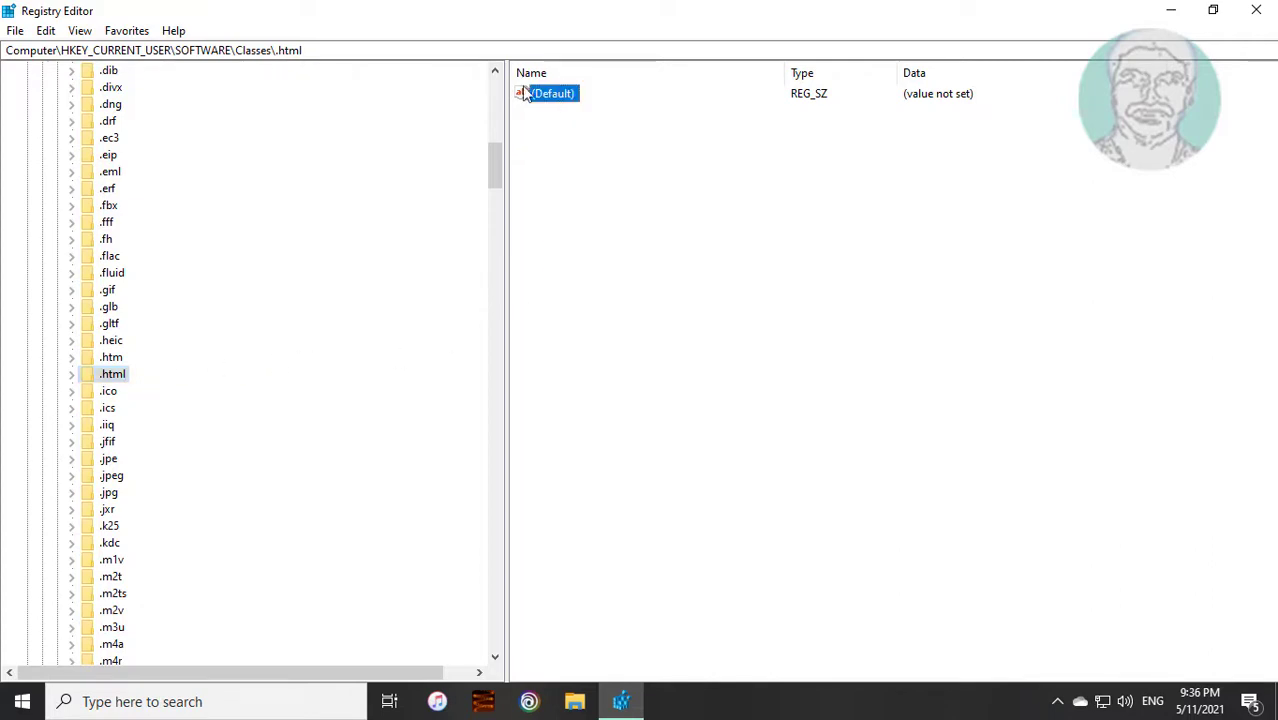
double_click(552, 94)
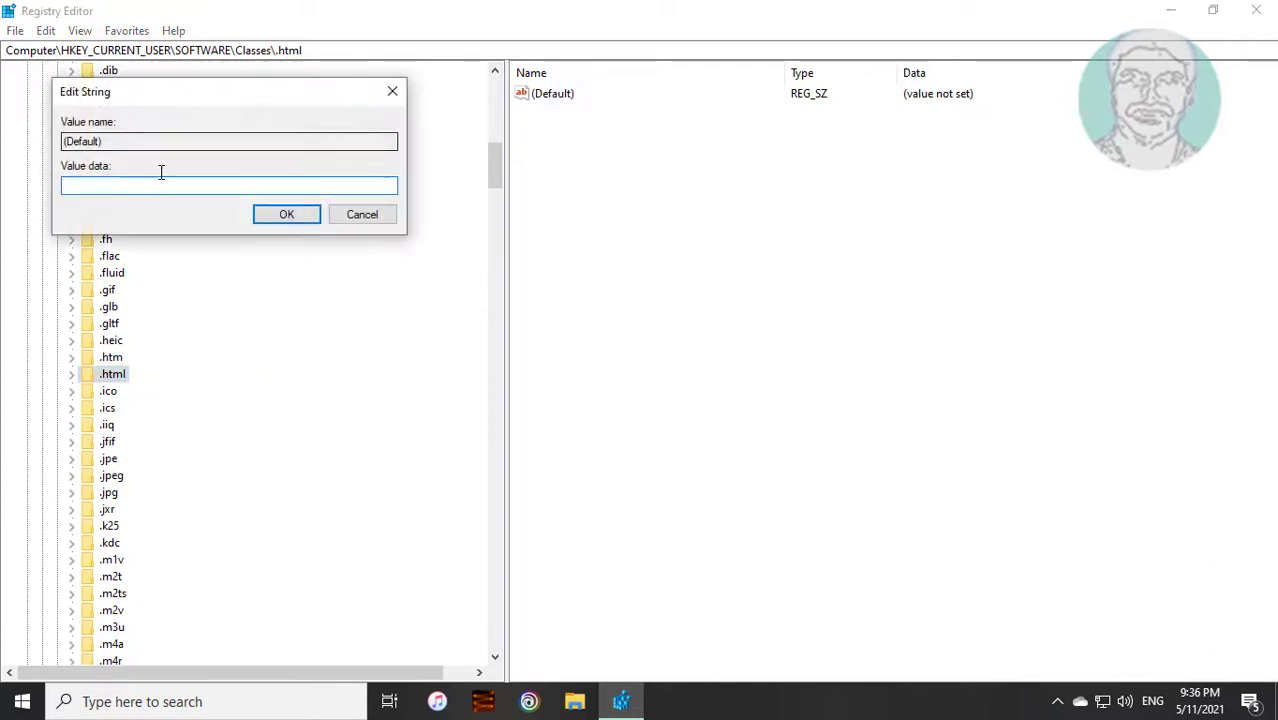
mouse_move(136, 210)
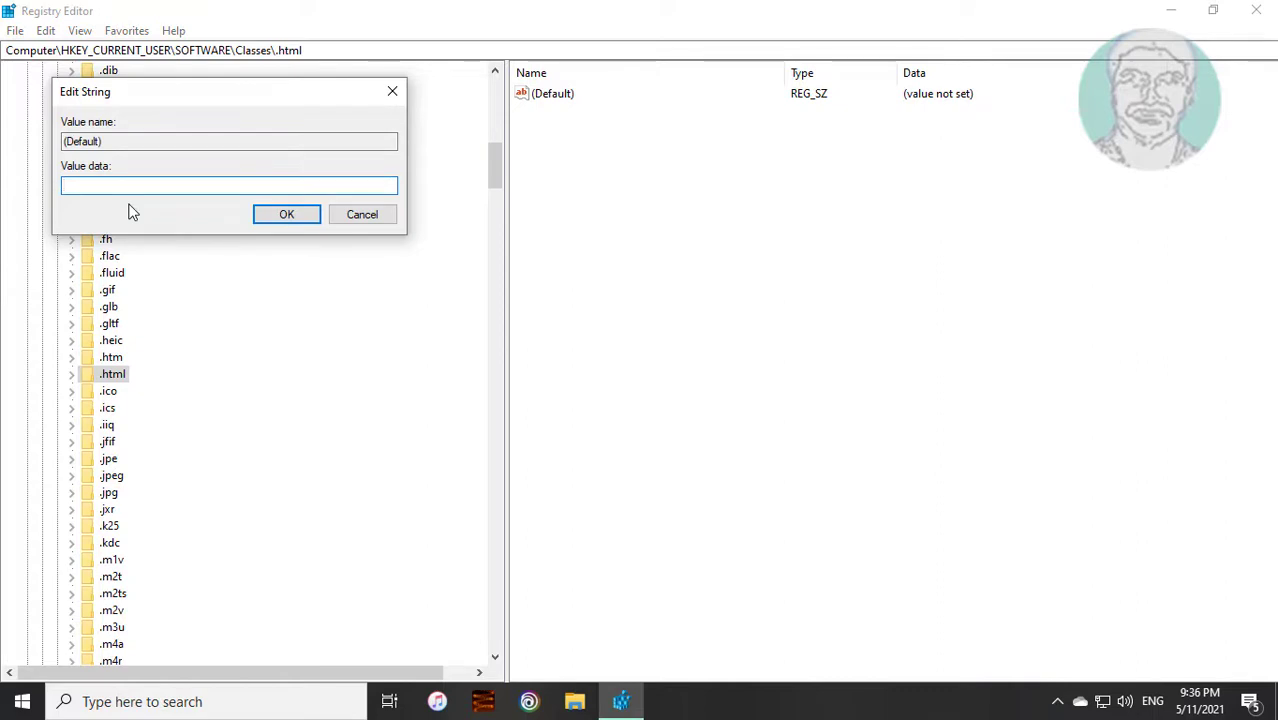
type("html")
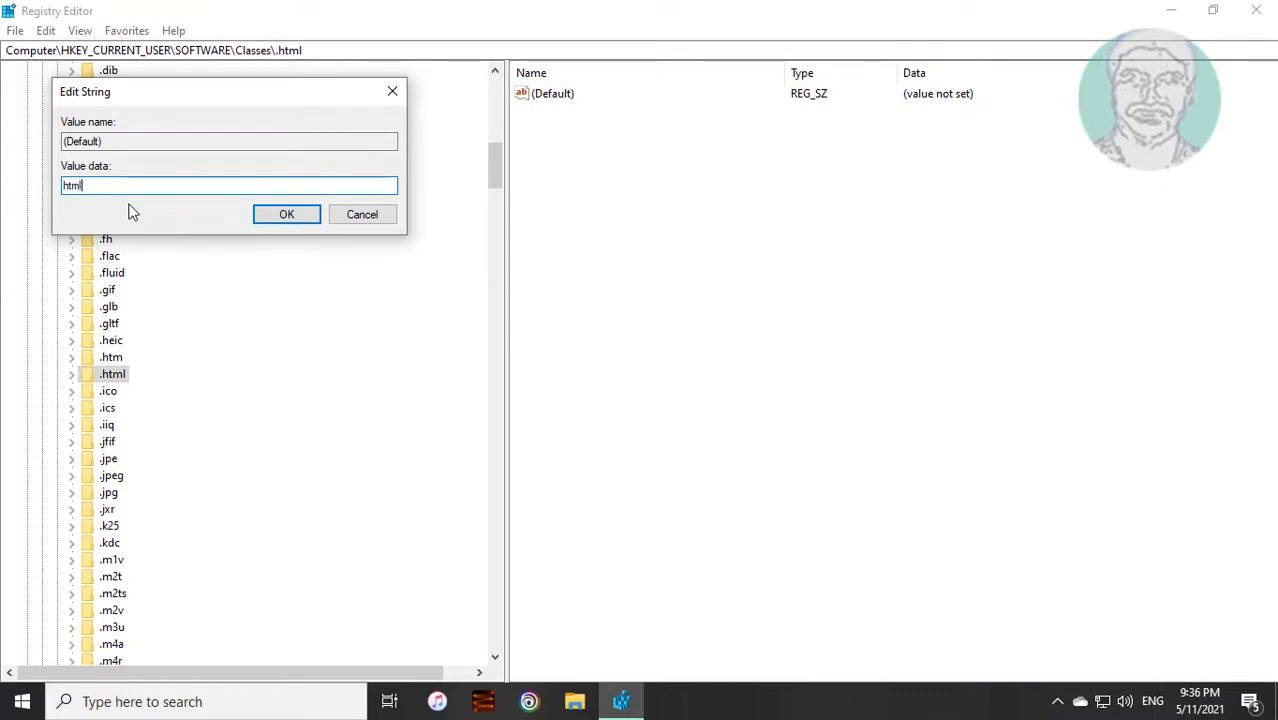
type("file")
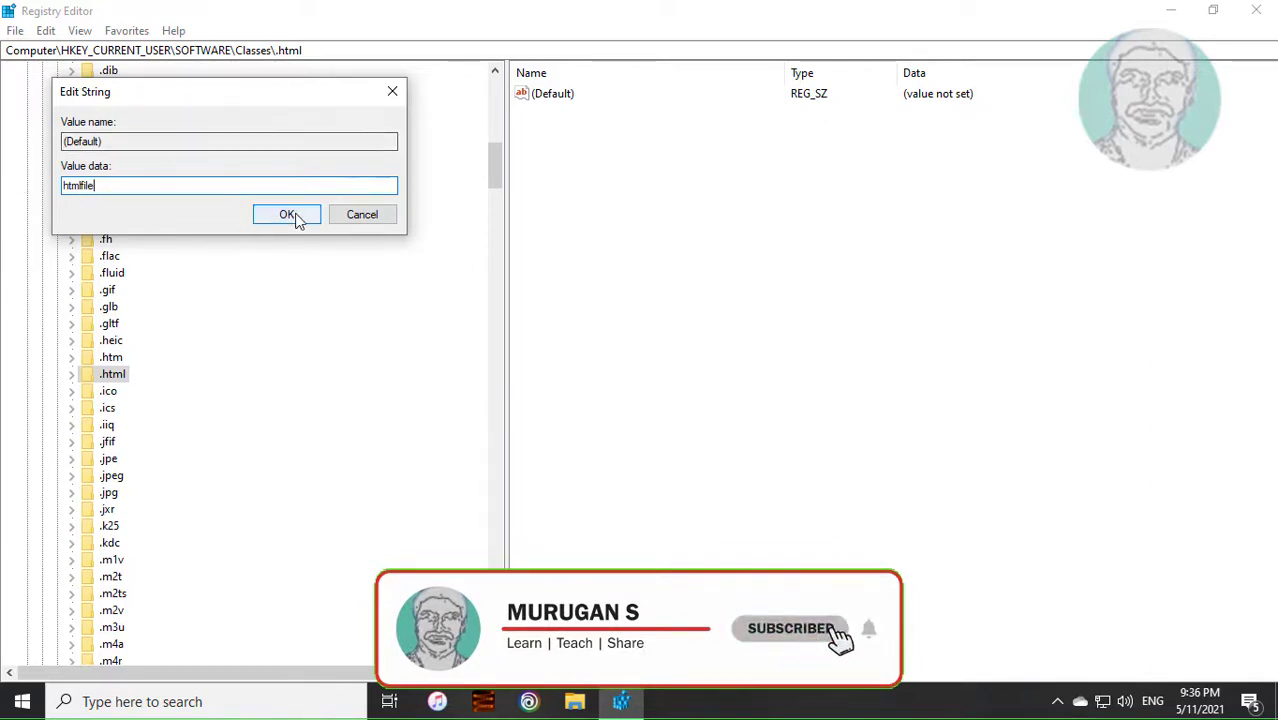
left_click(288, 214)
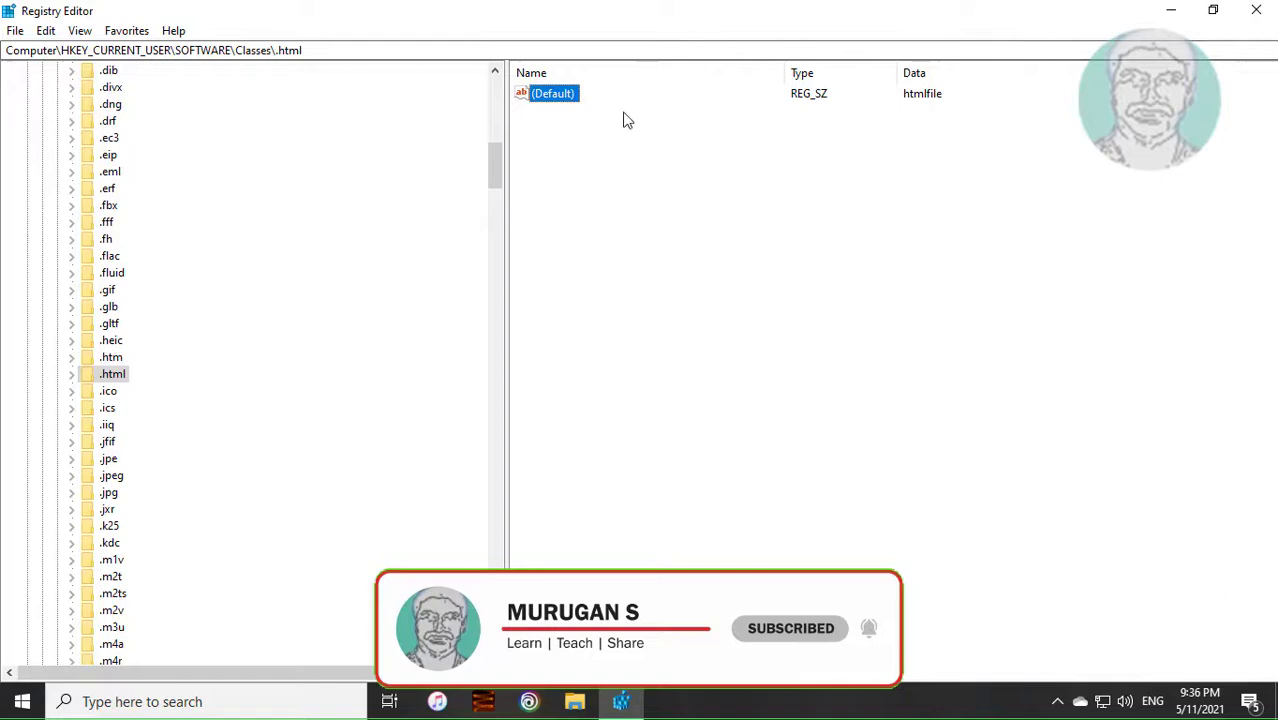
scroll("up", 3)
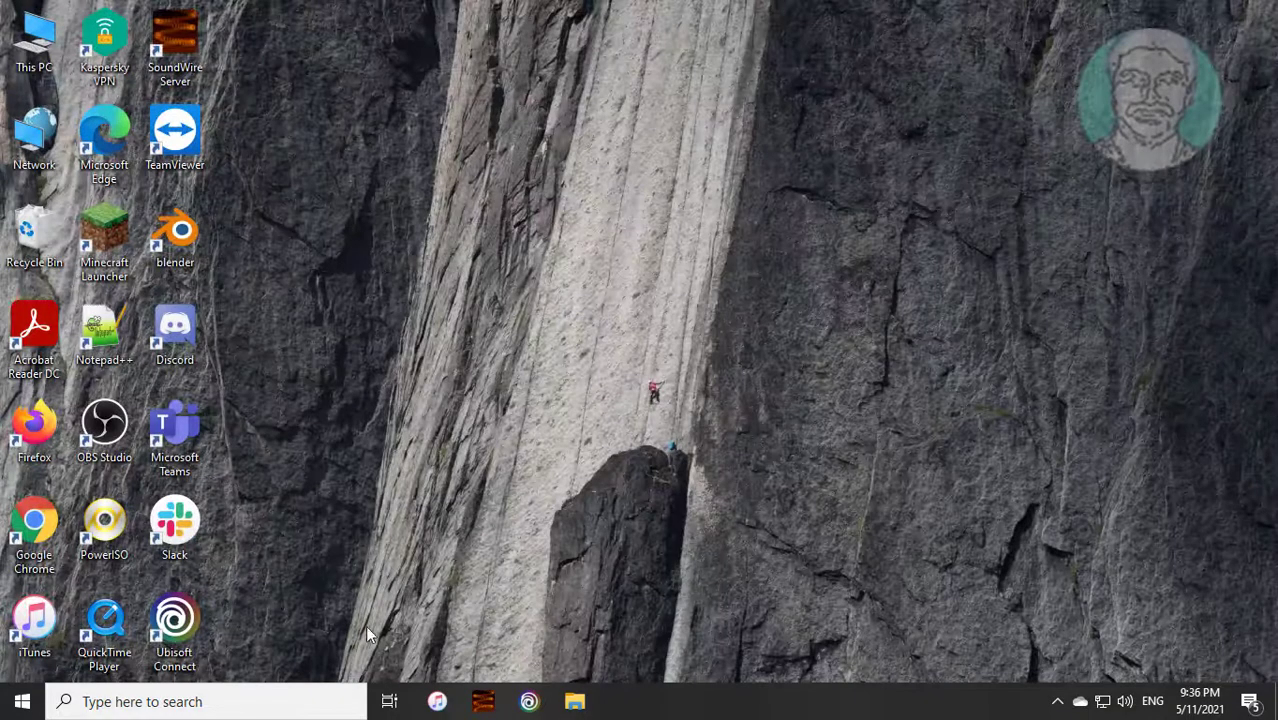
Restart the computer from the Start menu's Power options
left_click(22, 700)
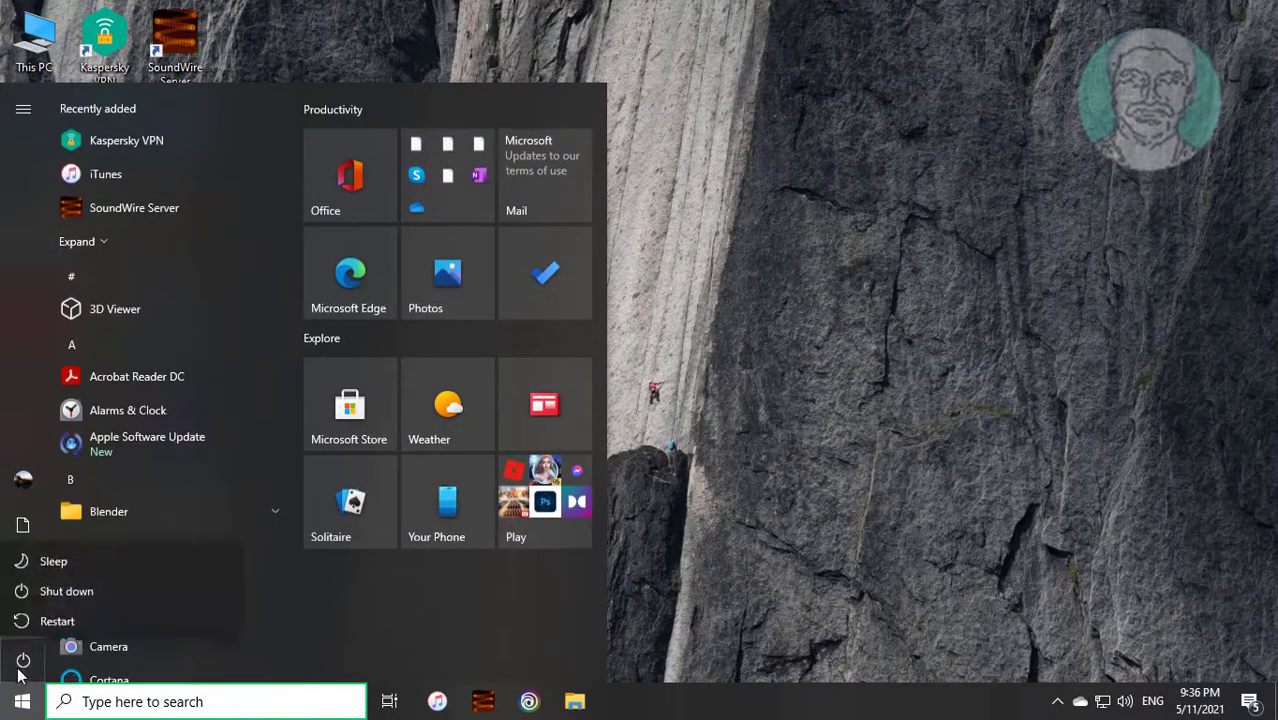
left_click(56, 620)
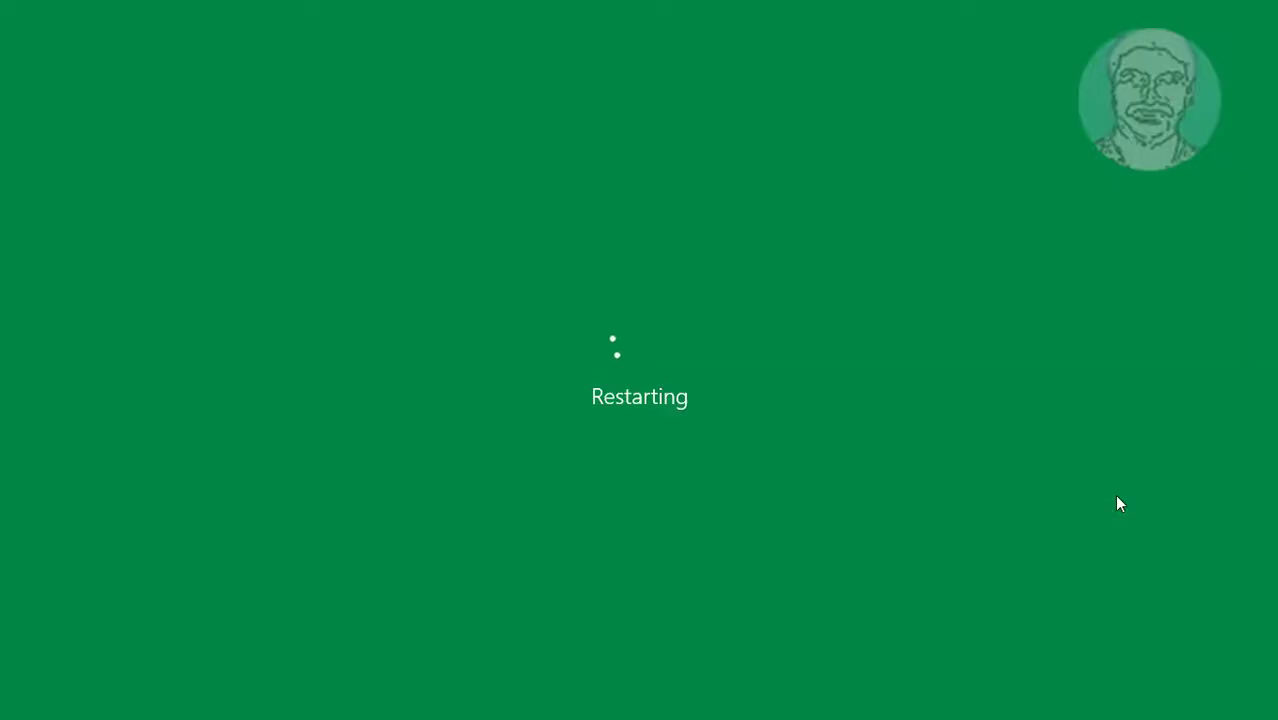